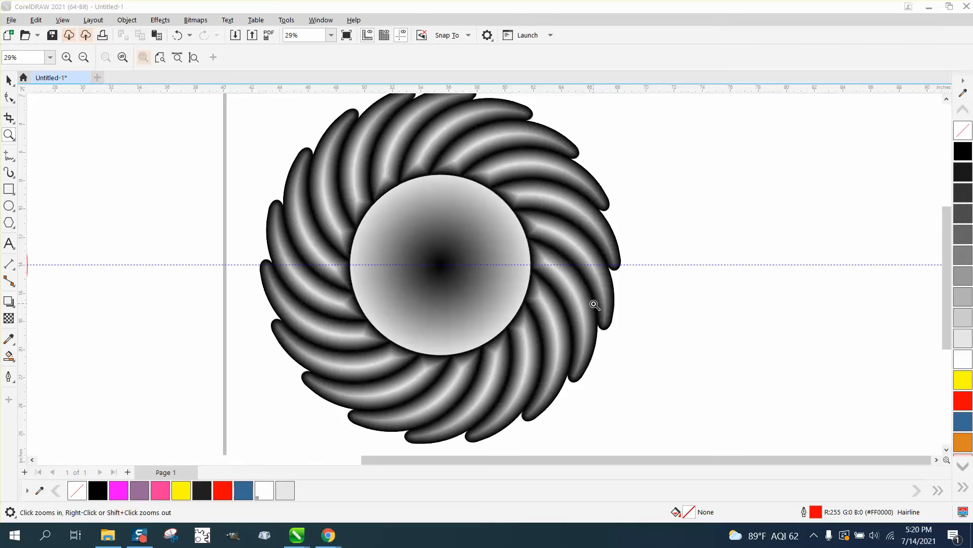
mouse_move(363, 124)
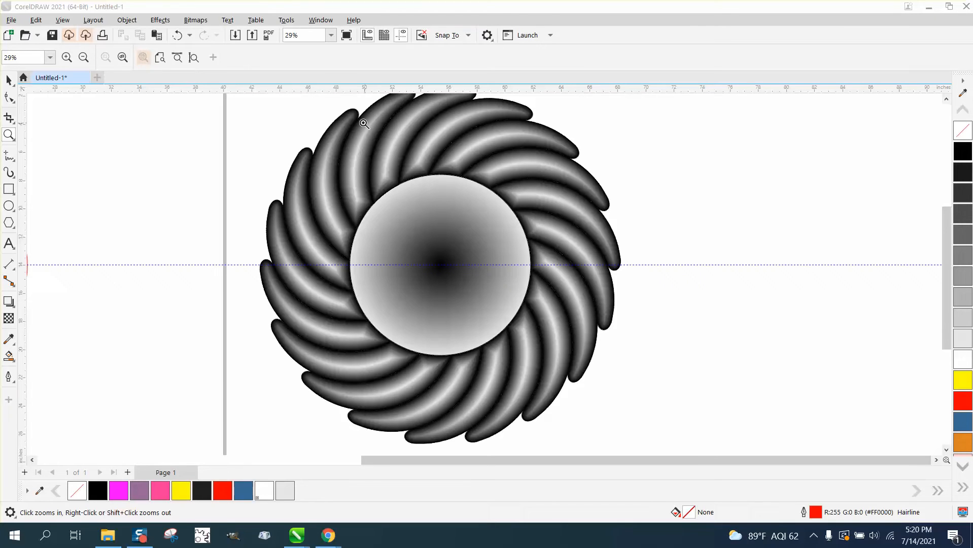
- Inspect the sample's petals, then zoom to the petal and red circle
click(364, 123)
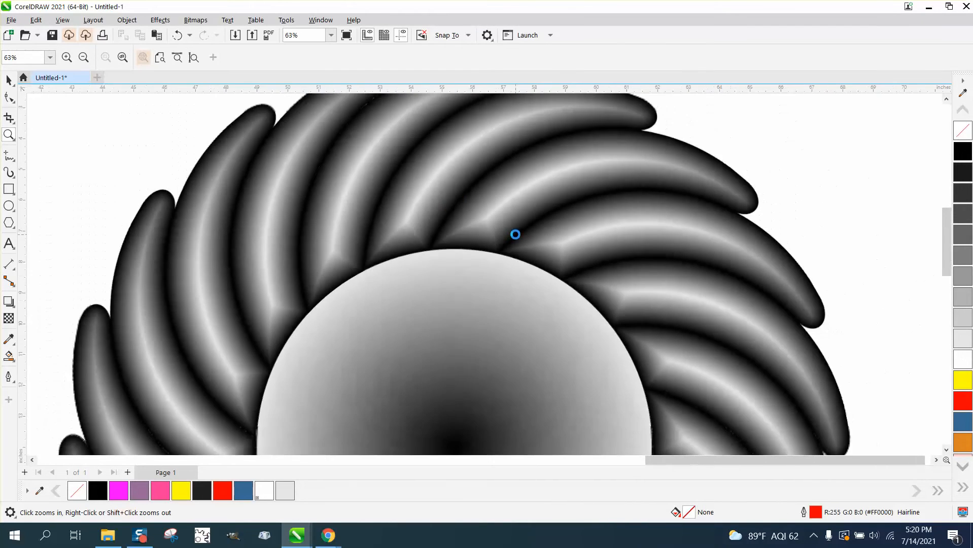
right_click(515, 234)
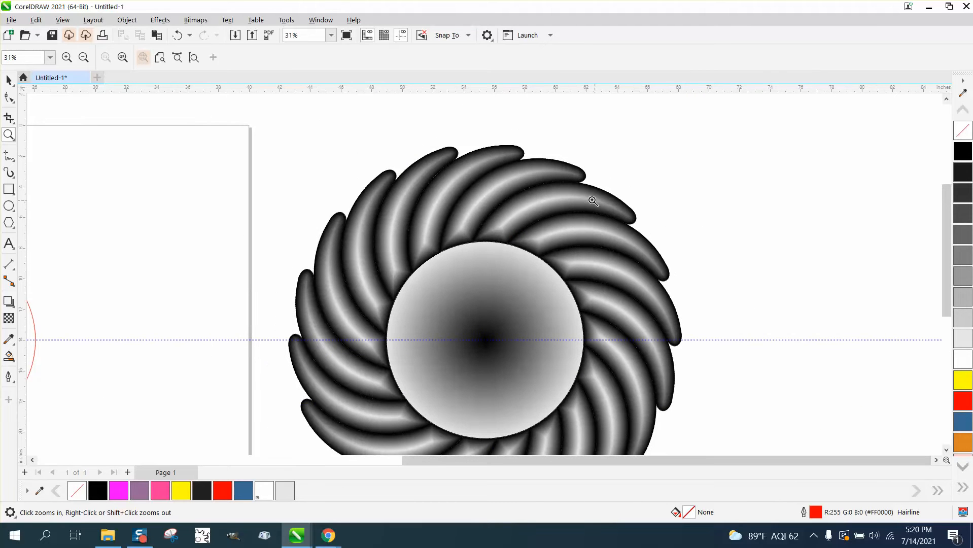
mouse_move(416, 230)
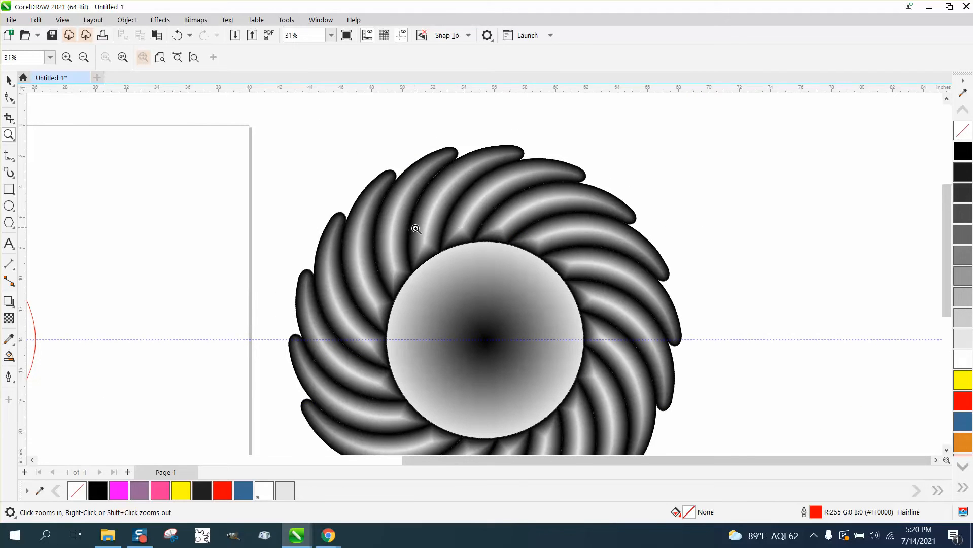
click(414, 230)
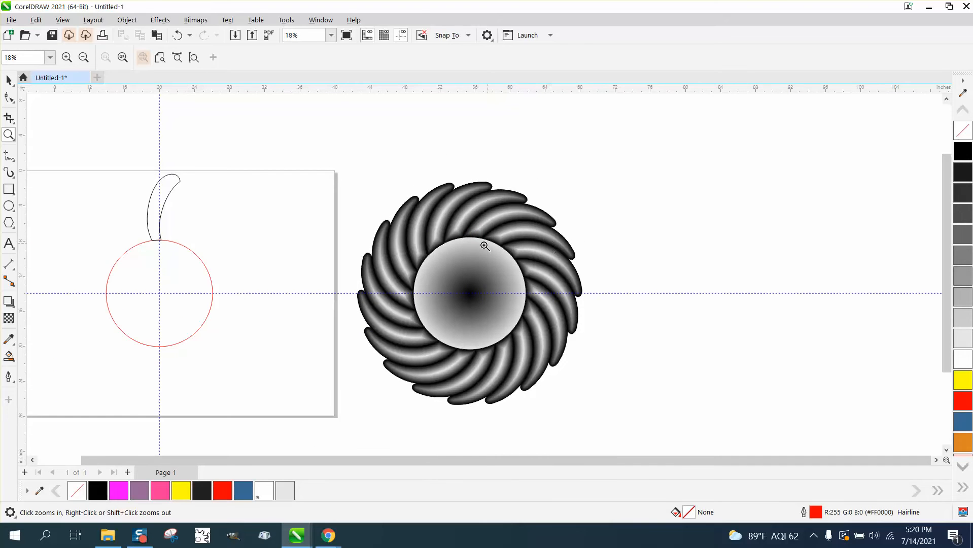
click(9, 135)
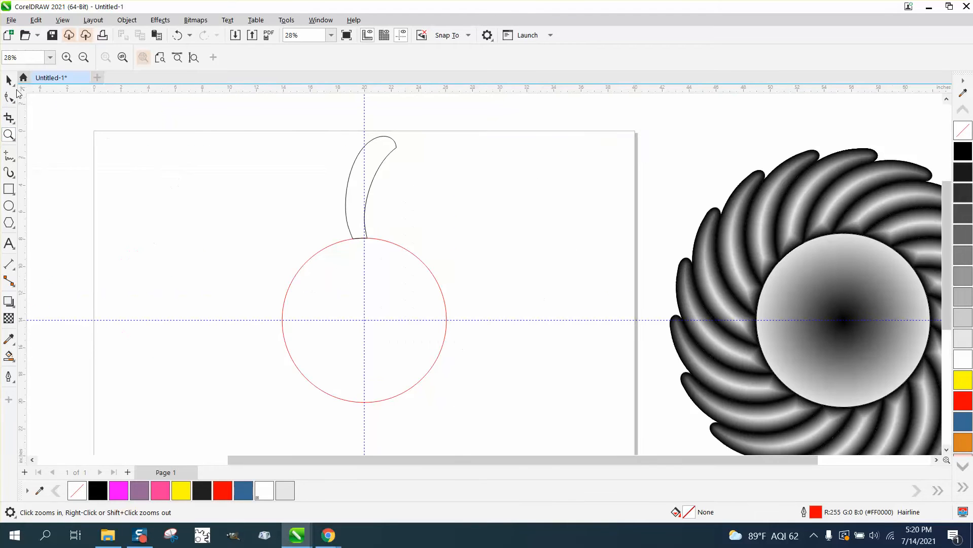
- Duplicate the petal around the circle center at rotation angles 240.025° and 250°
click(369, 187)
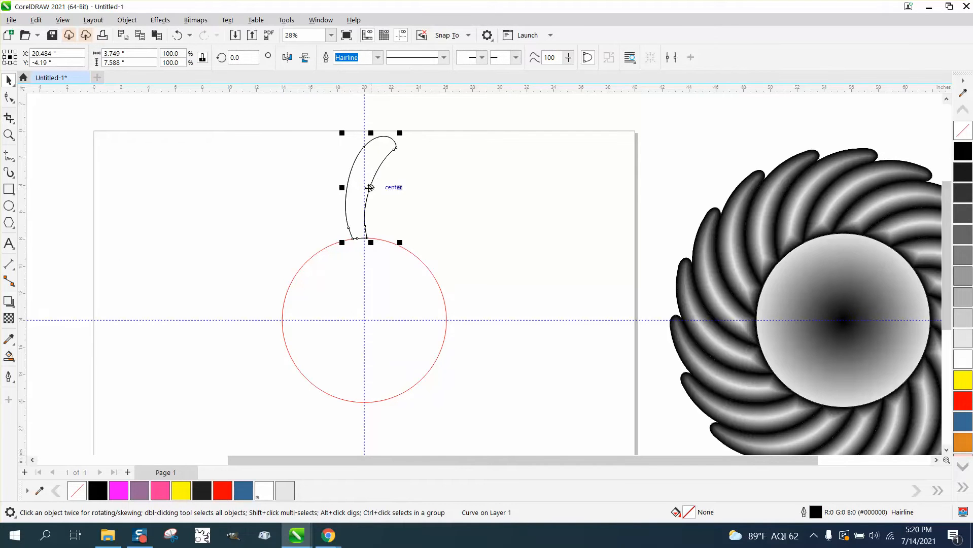
click(369, 187)
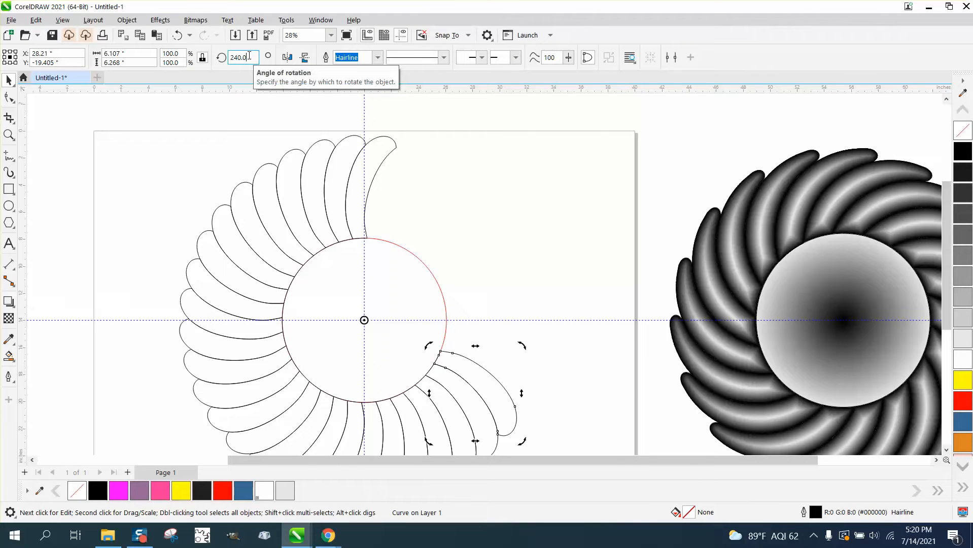
text(240.025)
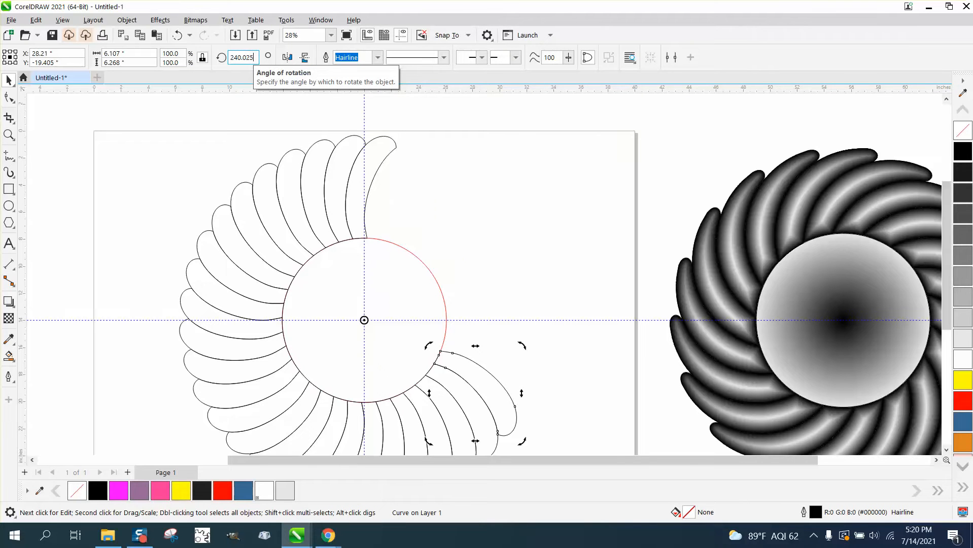
click(242, 58)
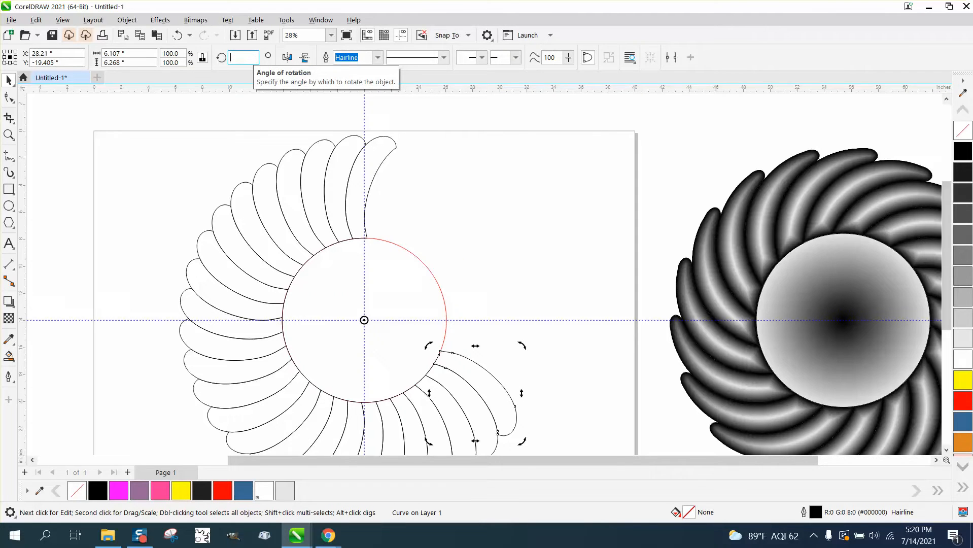
text(250.0)
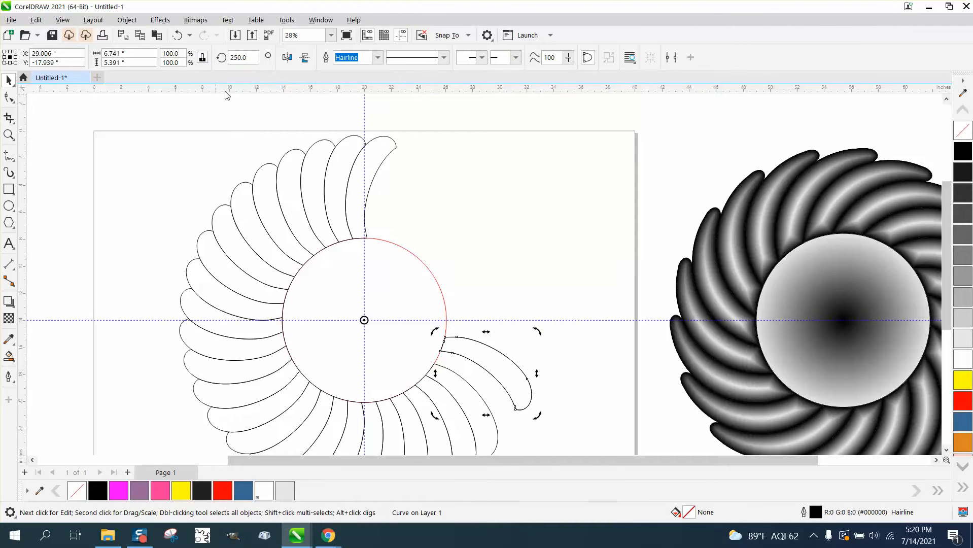
click(241, 57)
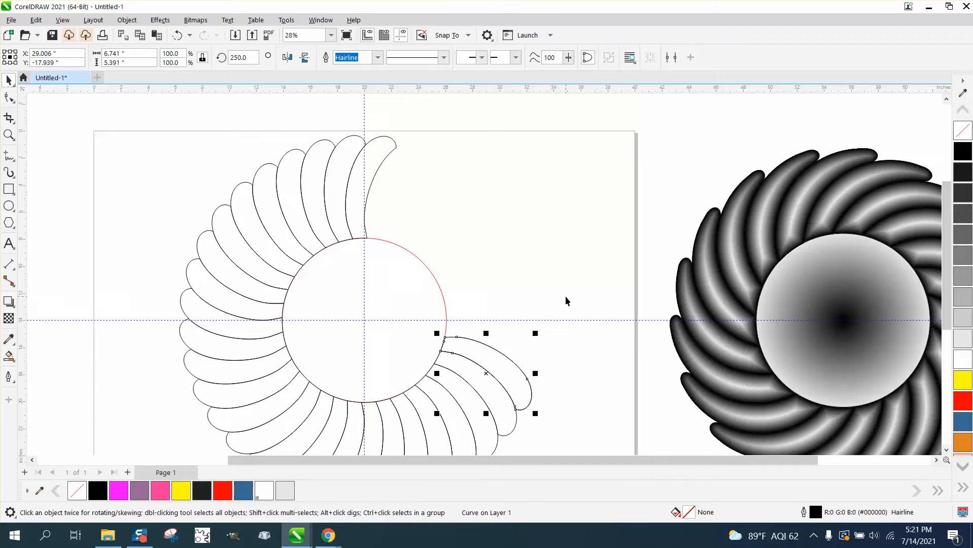
click(486, 373)
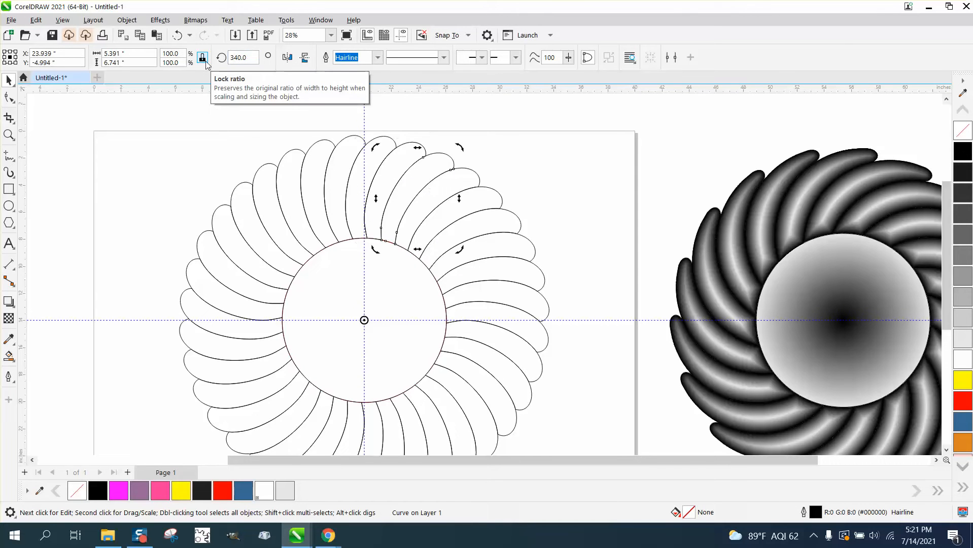
scroll(down, 3)
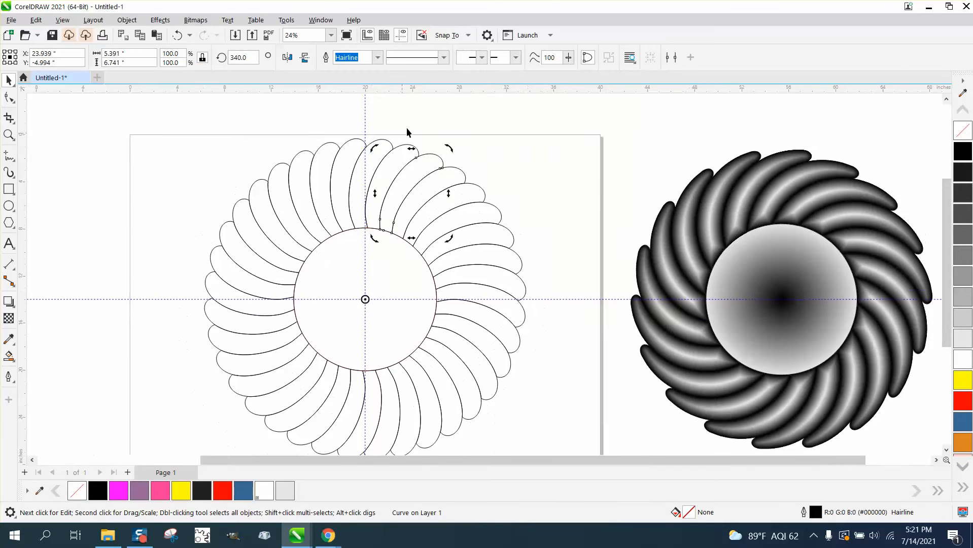
- Give the top petal a 0.5 pt outline and bring up Contour outline colours
click(382, 180)
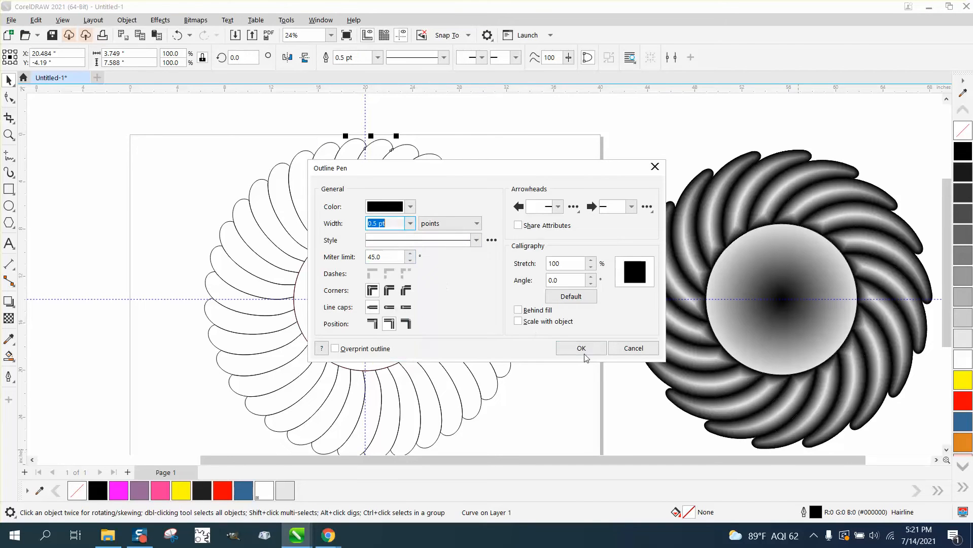
click(579, 348)
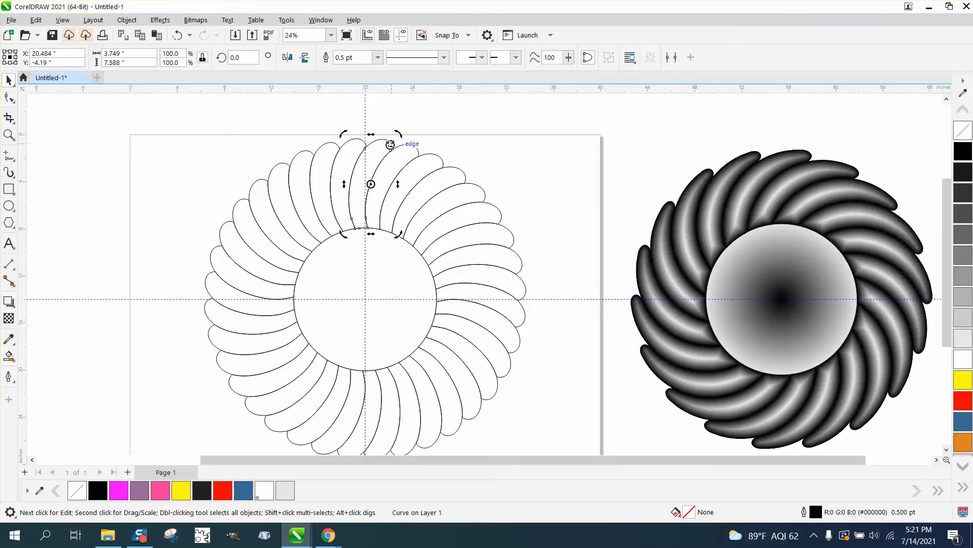
click(159, 20)
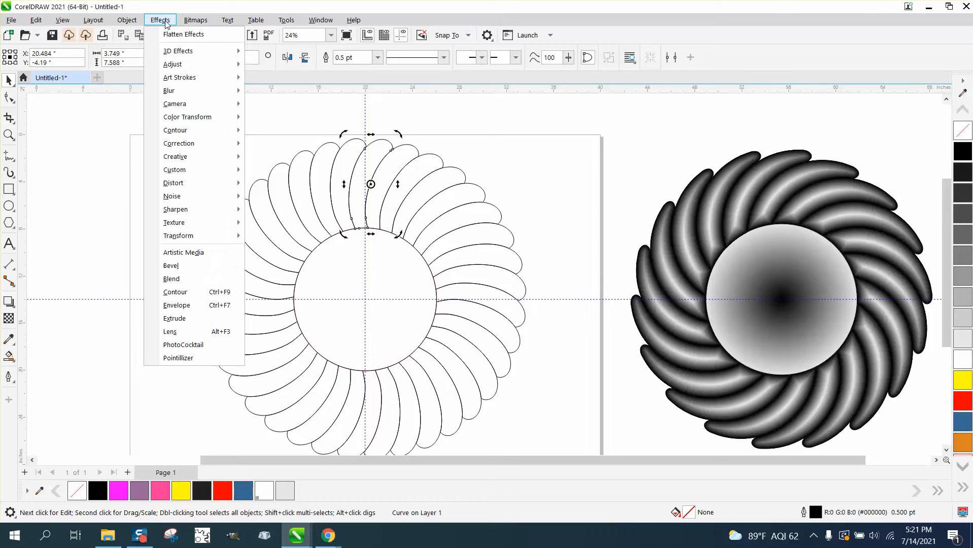
click(176, 292)
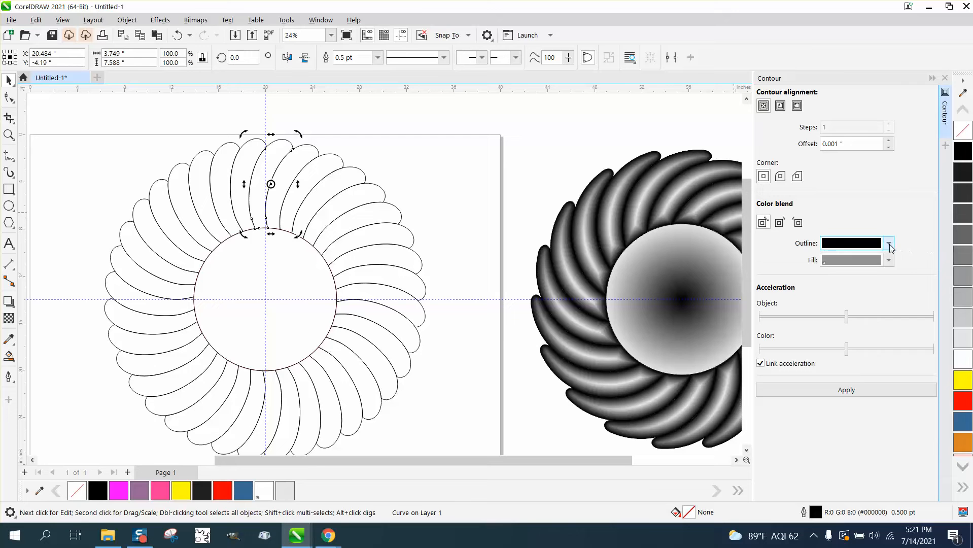
click(889, 243)
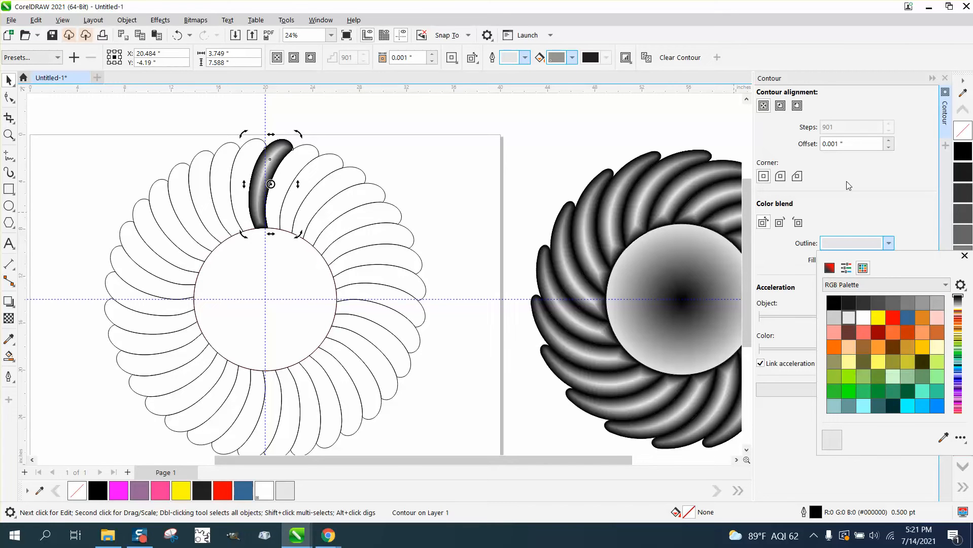
mouse_move(601, 134)
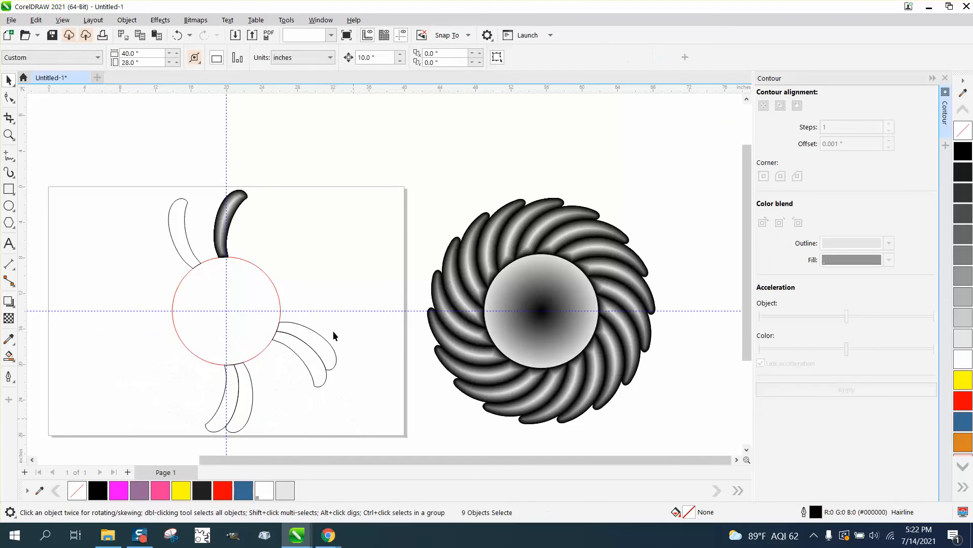
- Apply the black-to-white inside contour blend to the petal above the red circle
click(183, 248)
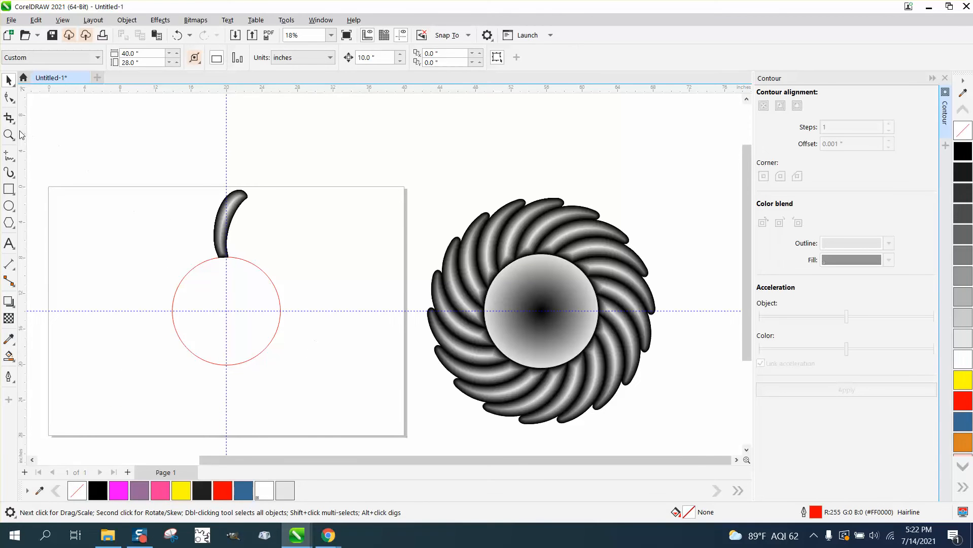
click(8, 135)
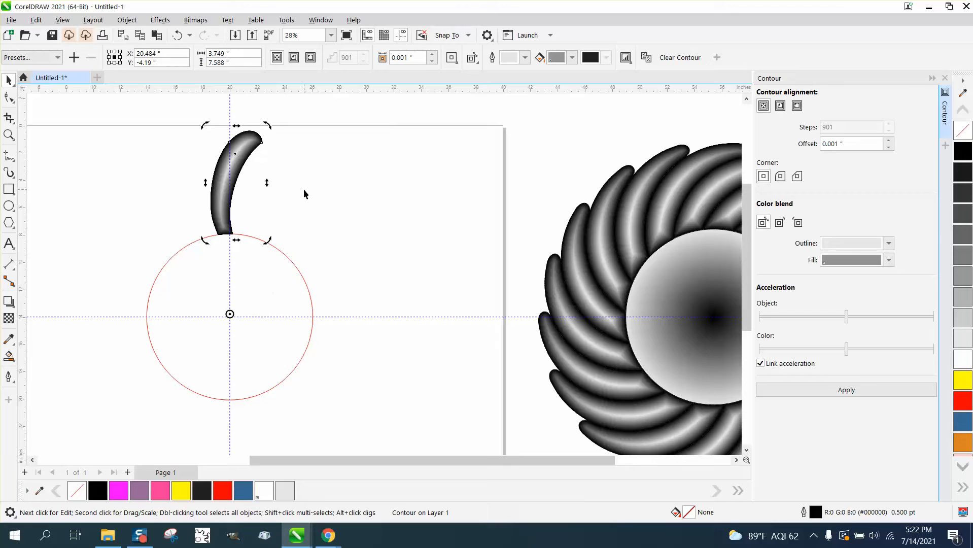
mouse_move(332, 93)
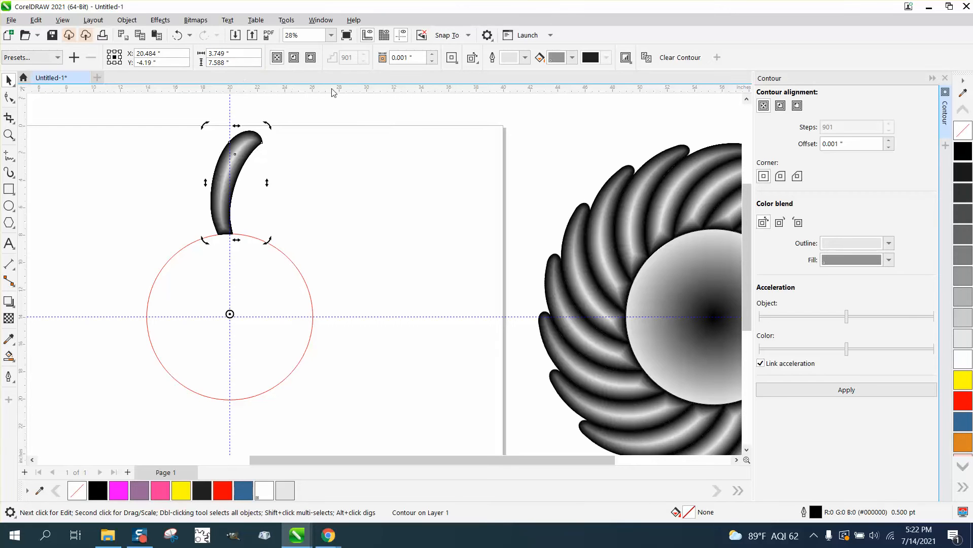
mouse_move(258, 114)
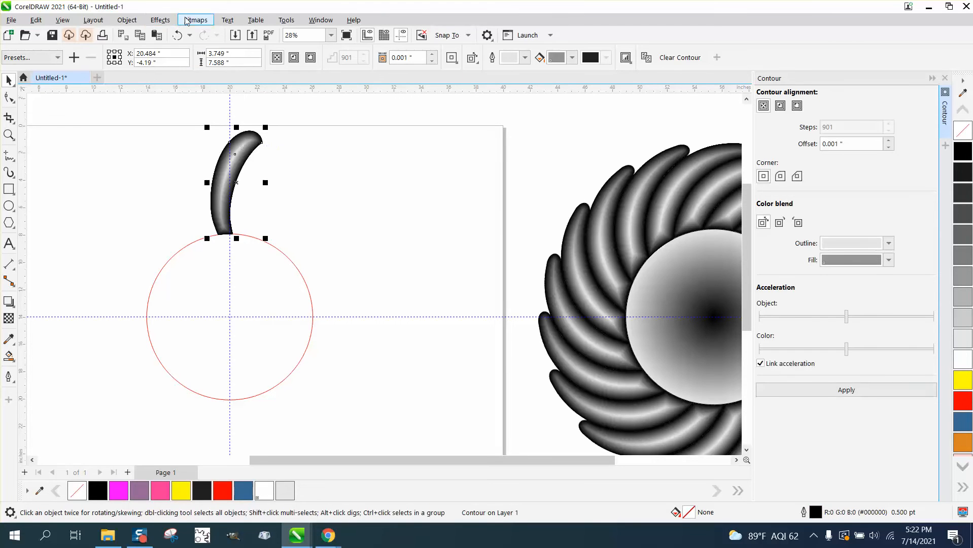
- Convert the contoured petal to a 300 dpi grayscale bitmap and pivot it on the circle's center
click(195, 19)
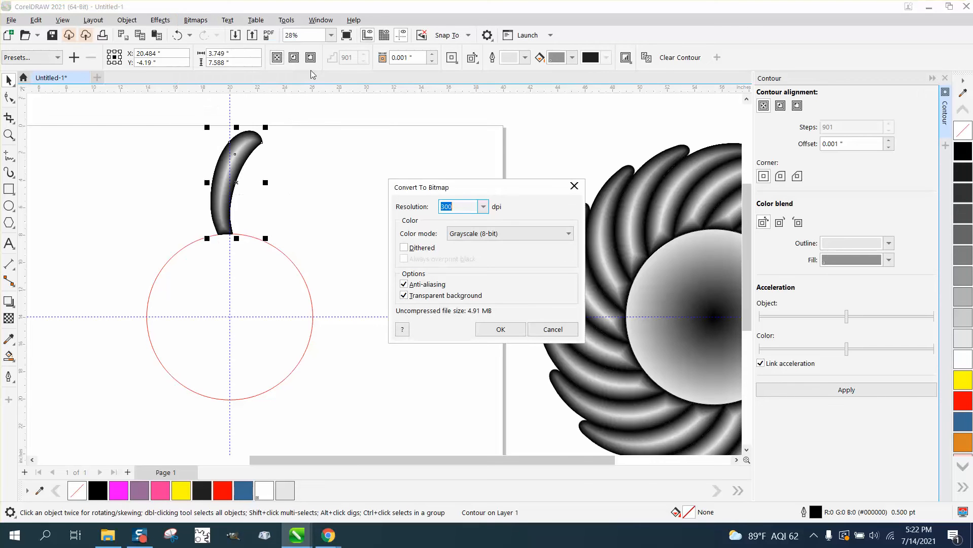
click(501, 329)
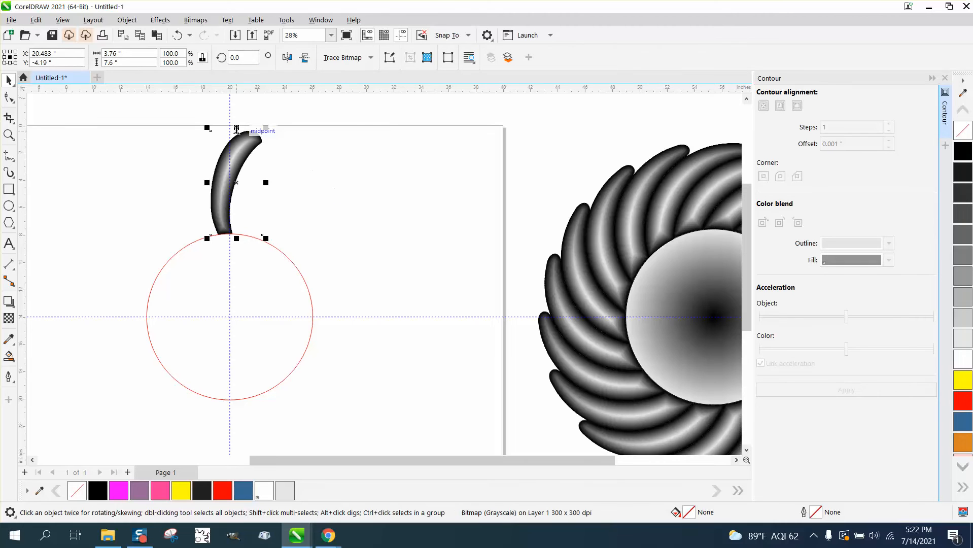
click(241, 58)
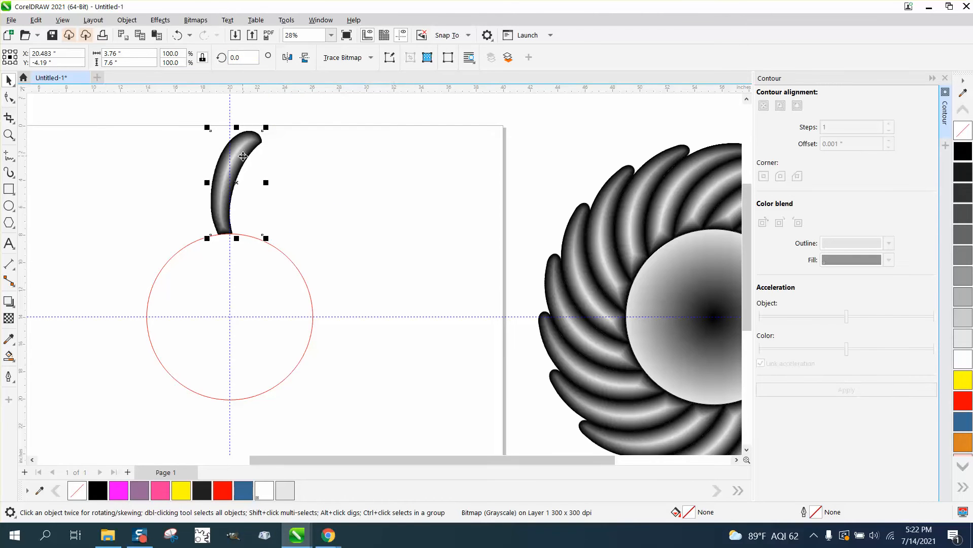
click(236, 183)
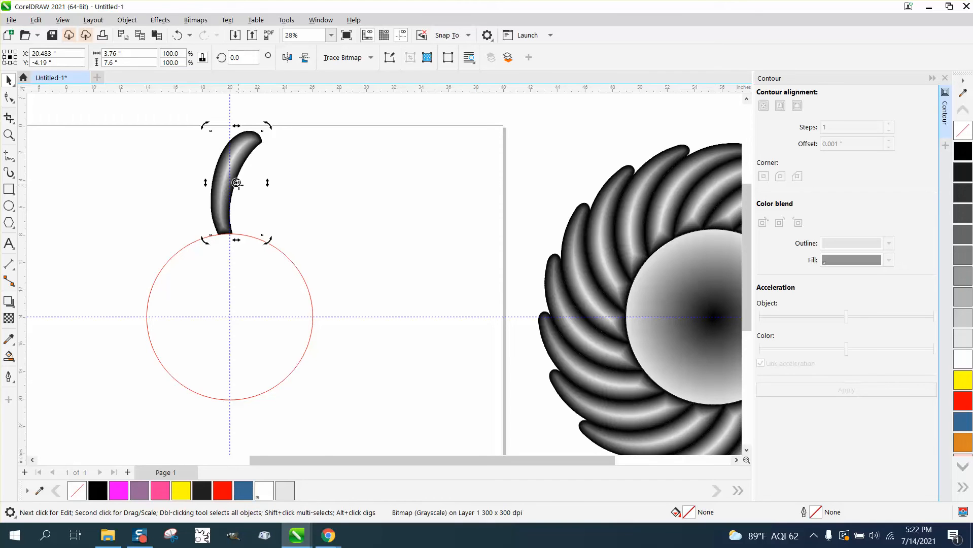
click(235, 183)
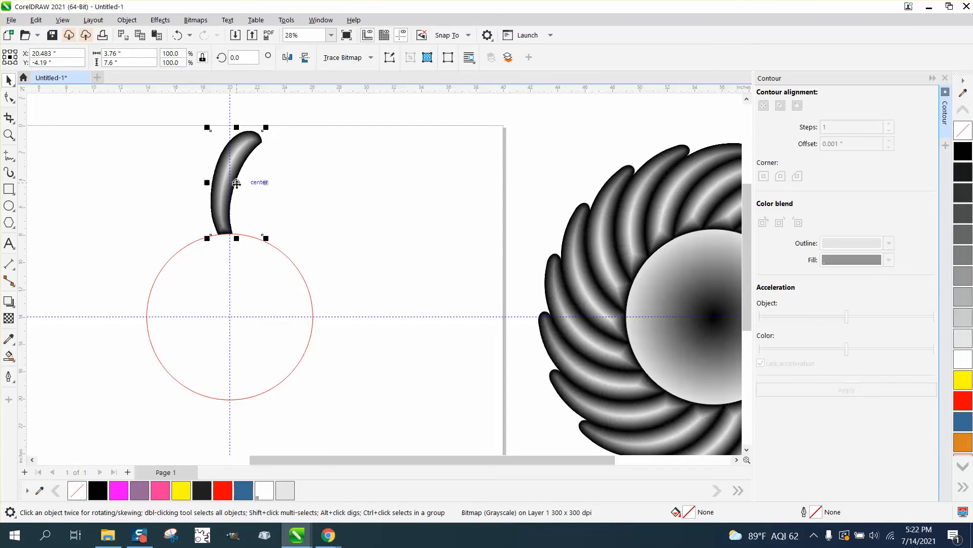
click(177, 36)
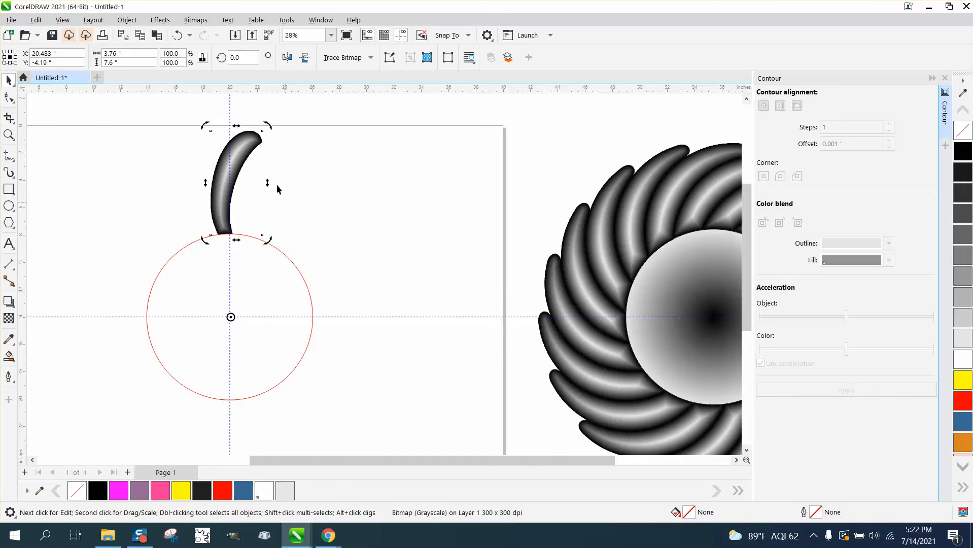
click(241, 57)
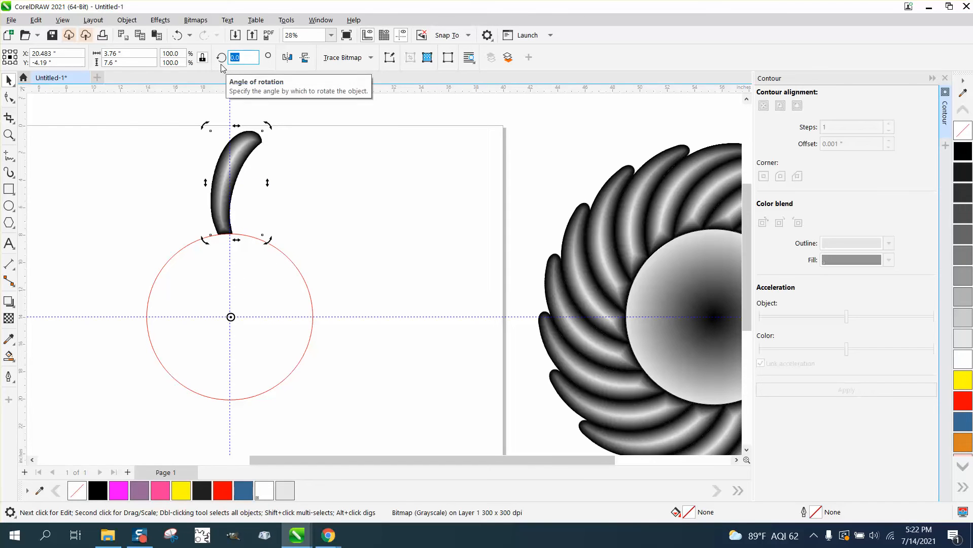
- Duplicate the bitmap petal in 10° rotation steps until the ring closes
text(10.0)
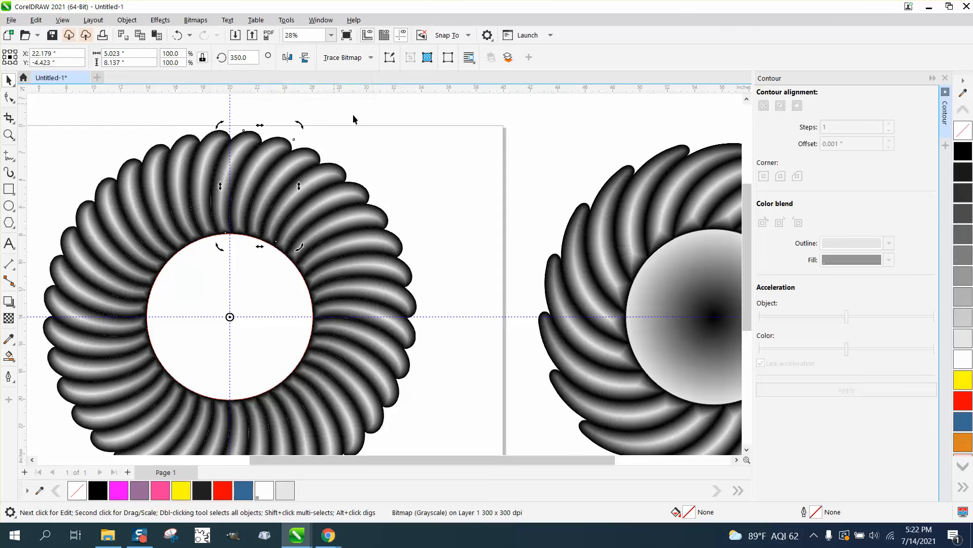
scroll(down, 3)
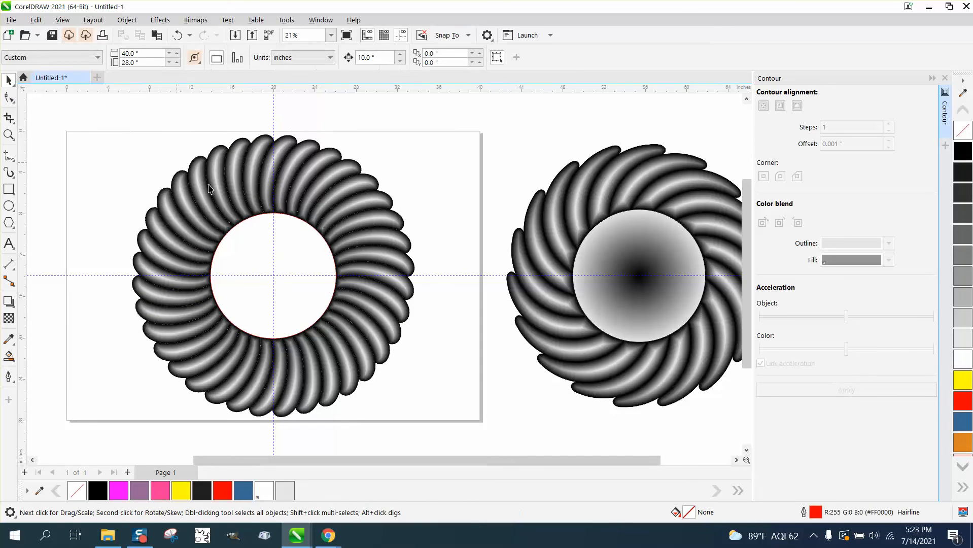
scroll(down, 3)
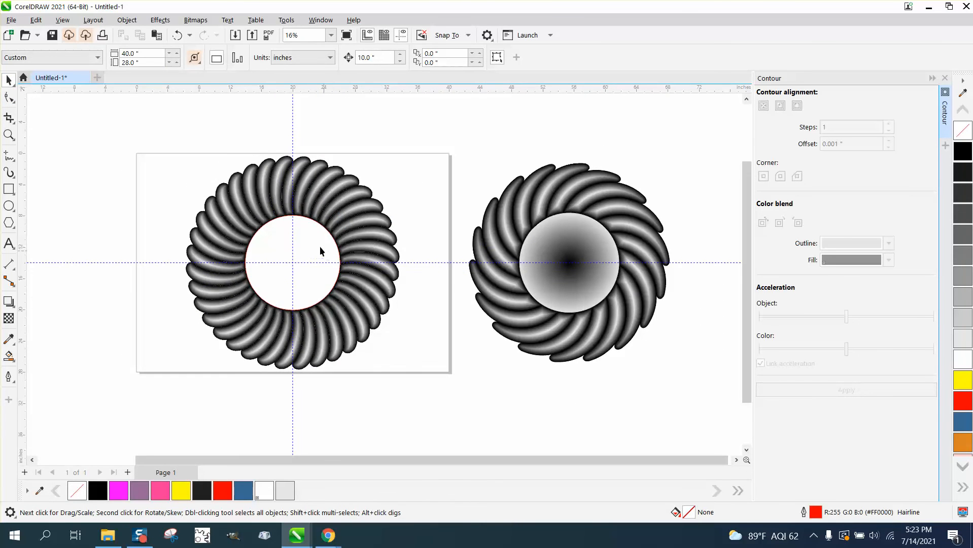
- Give the center circle a black-to-white radial fountain fill and remove its red outline
click(292, 261)
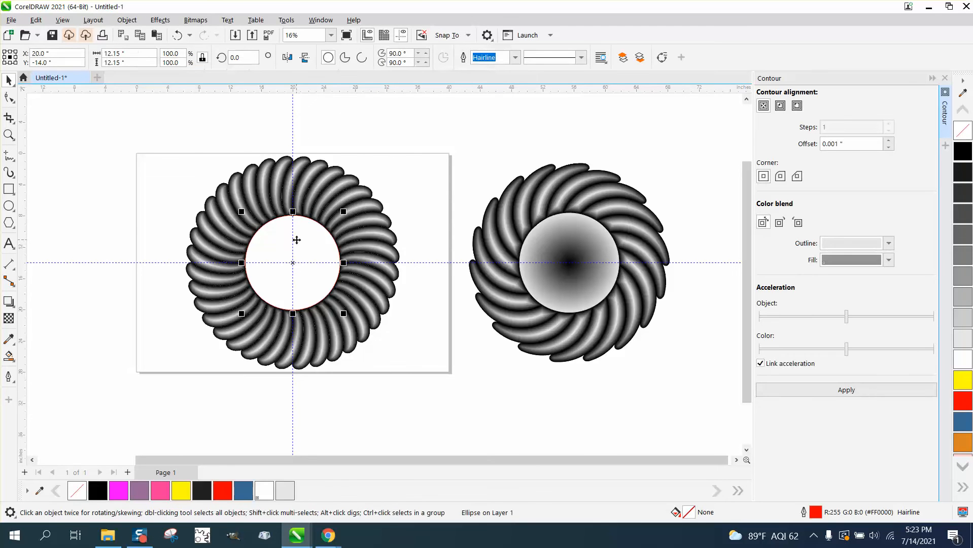
drag(293, 262, 136, 262)
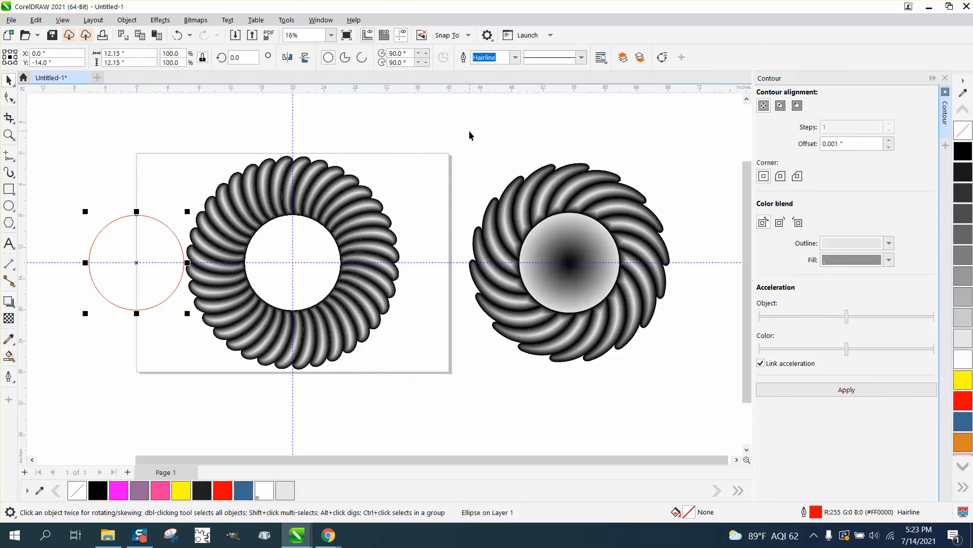
mouse_move(770, 278)
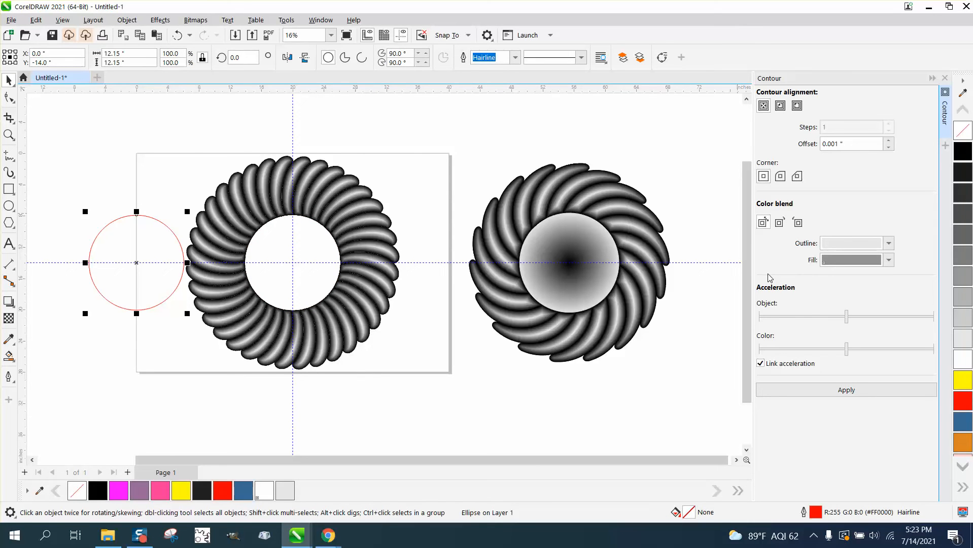
click(962, 366)
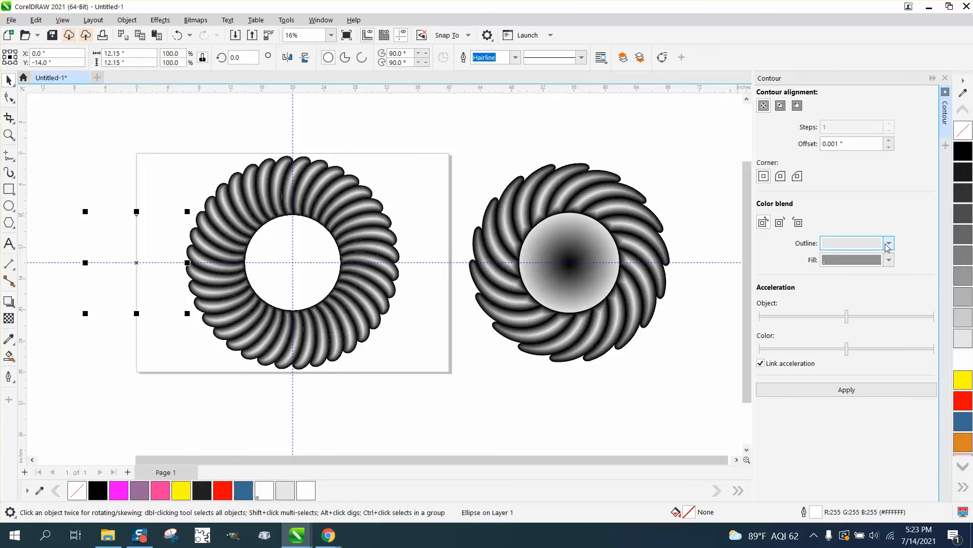
click(887, 243)
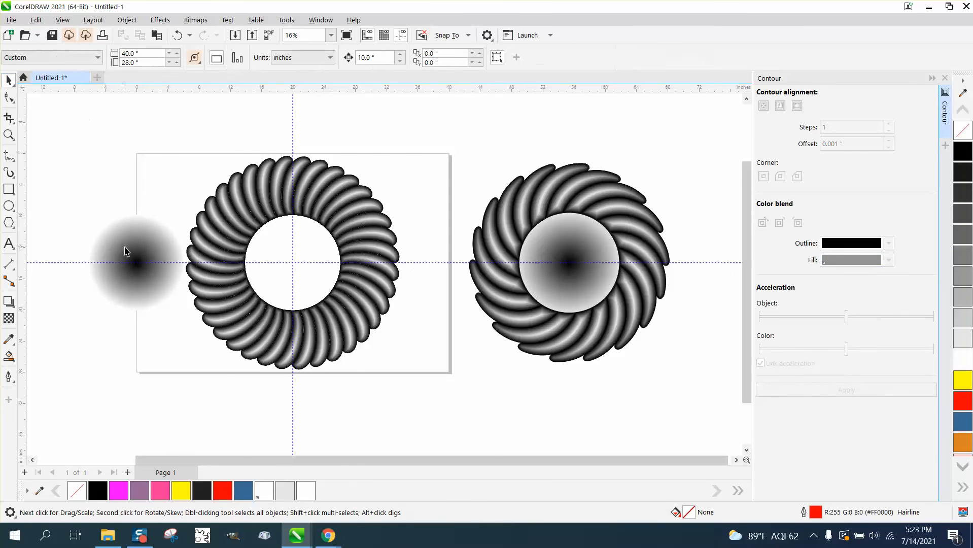
click(135, 261)
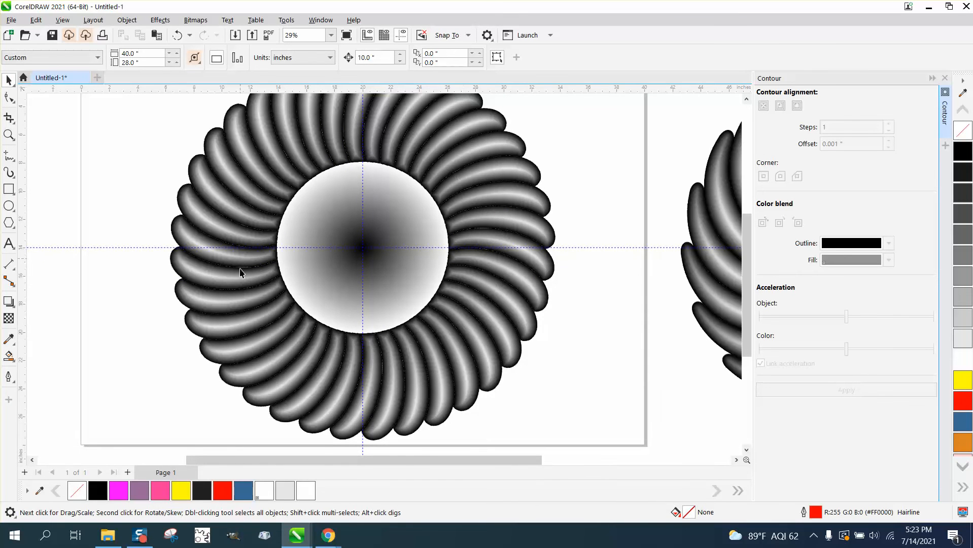
scroll(down, 3)
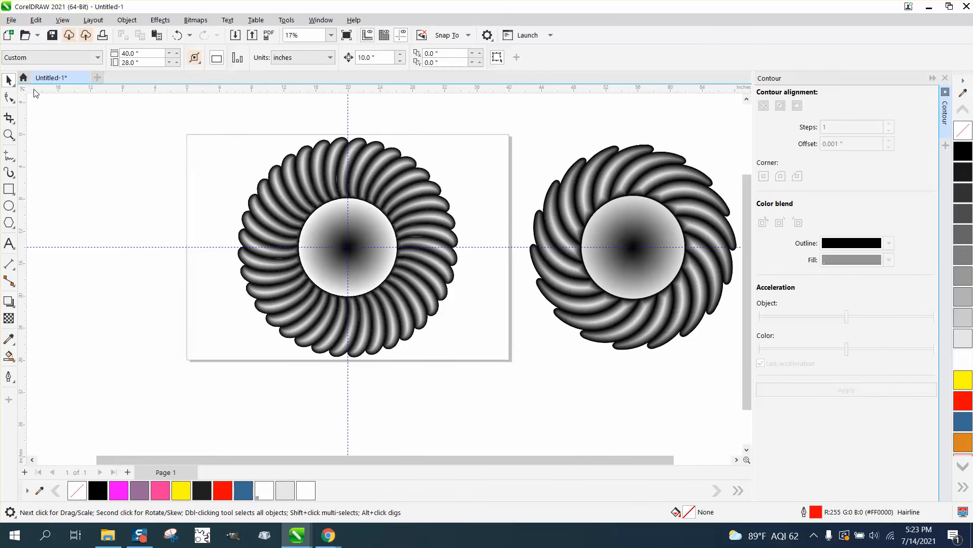
click(347, 247)
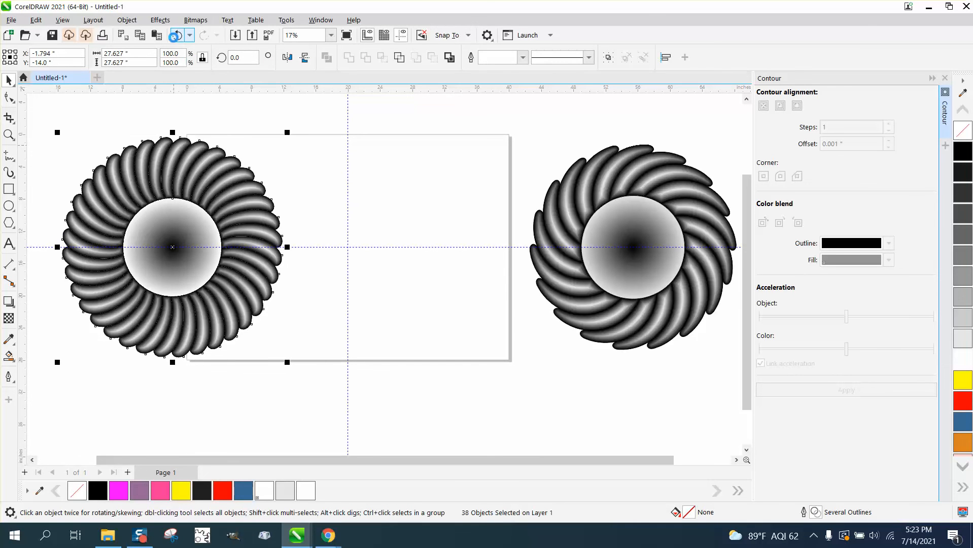
drag(172, 247, 347, 247)
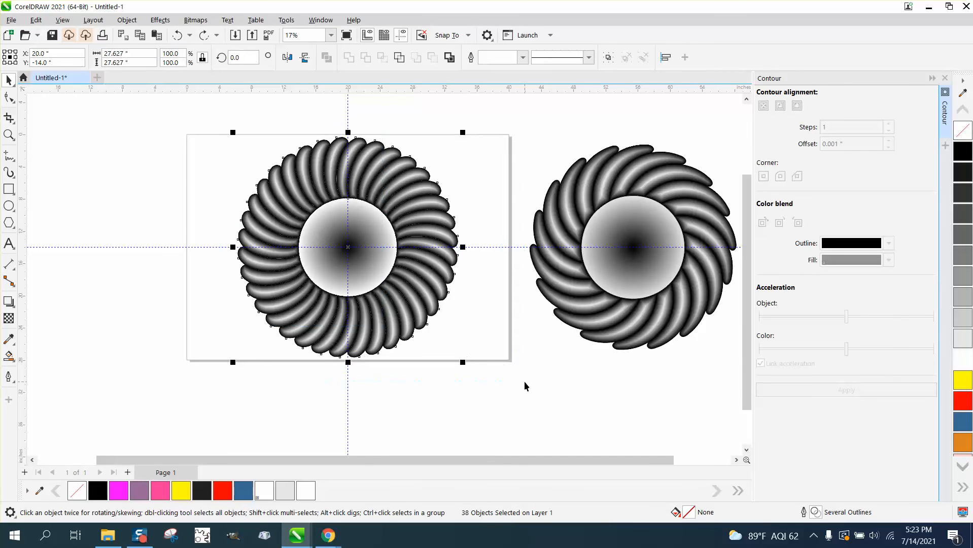
mouse_move(368, 233)
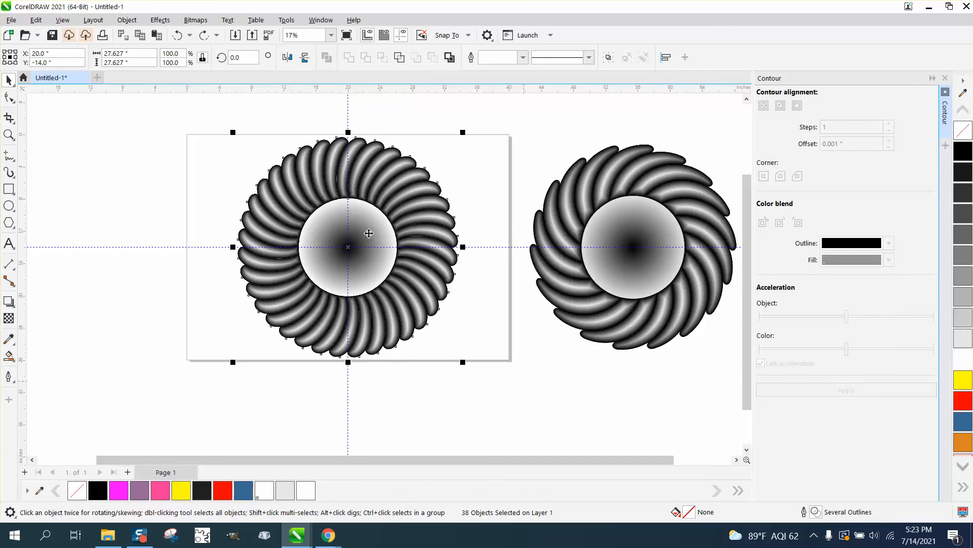
mouse_move(236, 150)
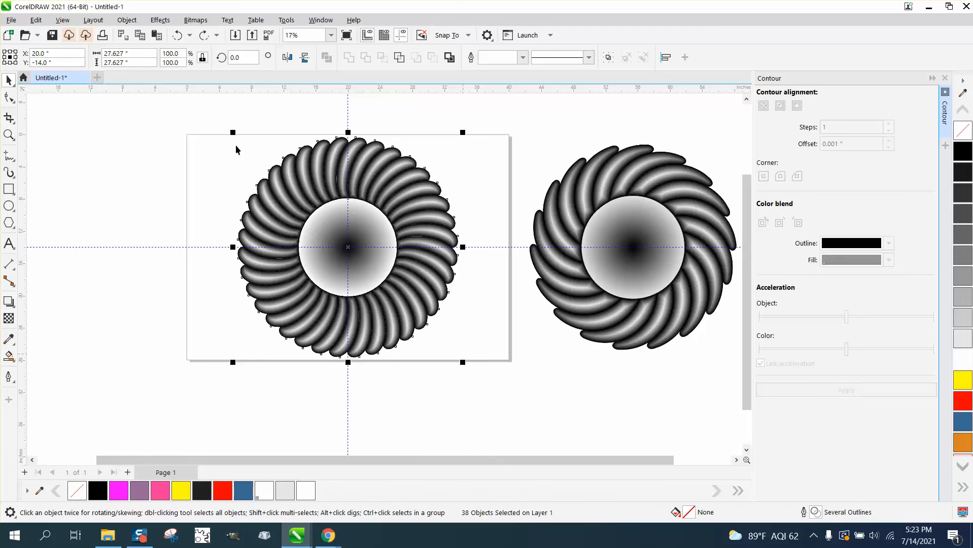
click(127, 53)
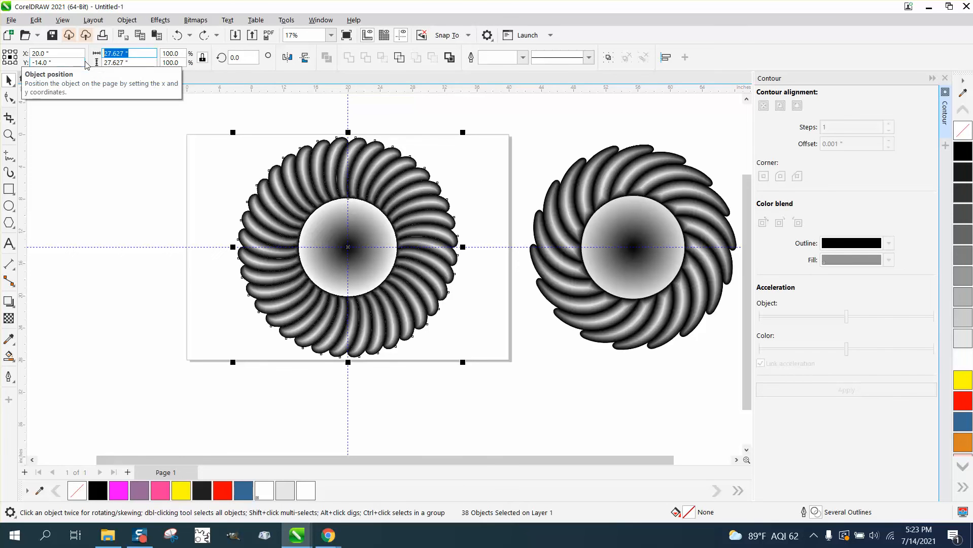